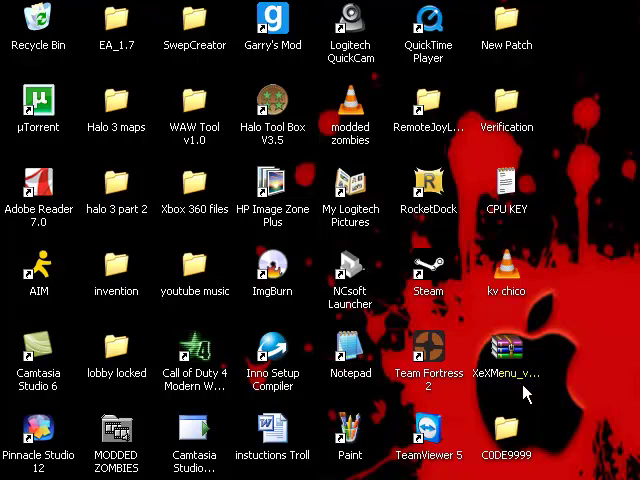
mouse_move(472, 390)
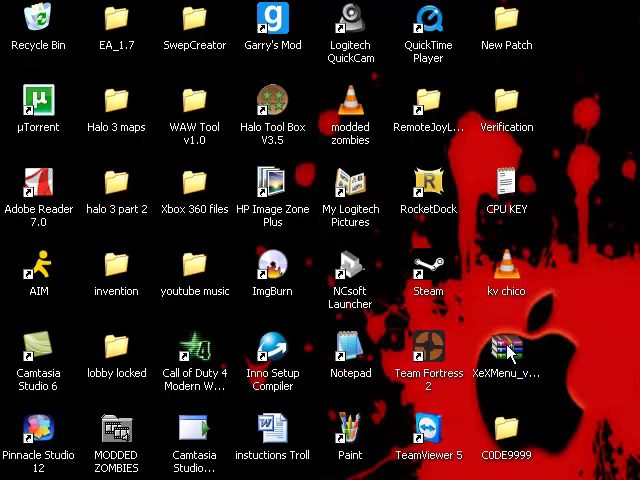
Select the XeXMenu_v1.1 download on the desktop and bring up its context menu.
click(504, 352)
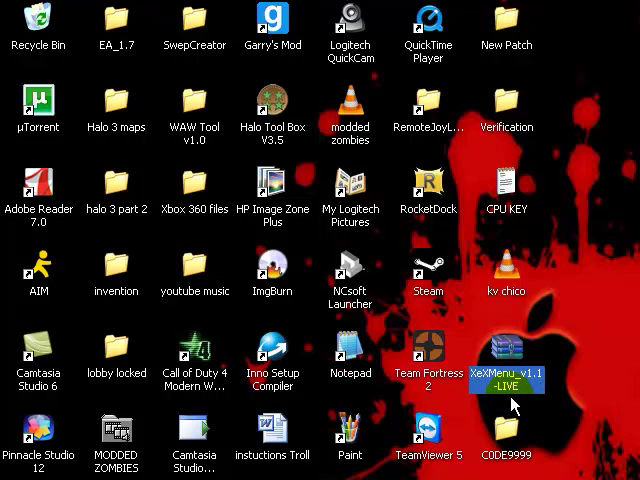
right_click(508, 378)
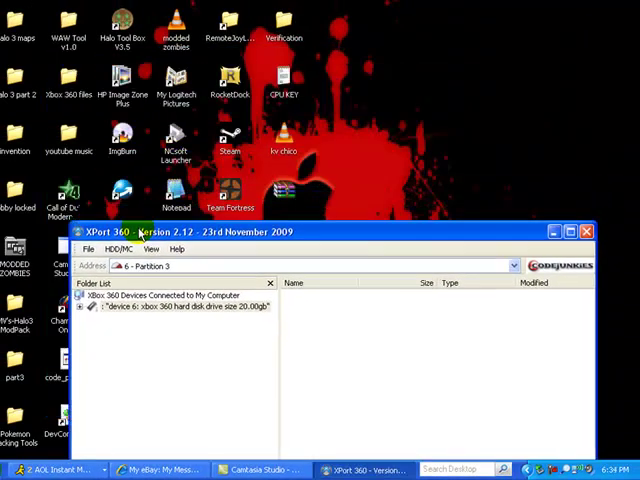
Expand the connected Xbox 360 hard drive down into Partition 3.
click(90, 306)
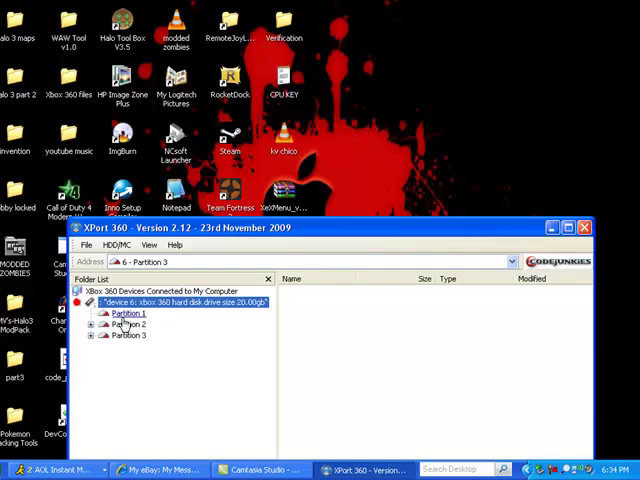
click(202, 368)
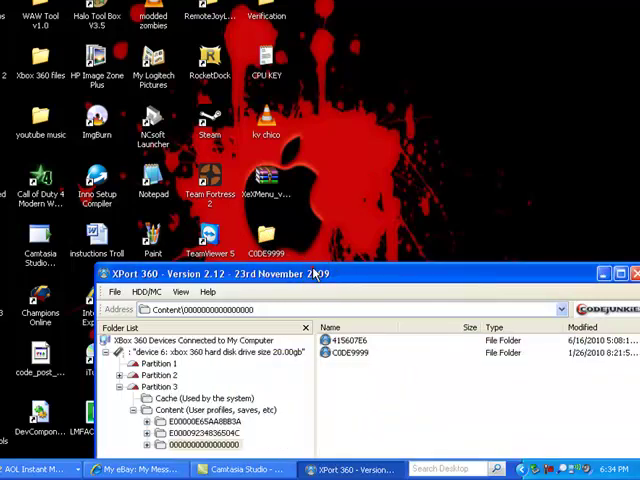
Close the opened Xbox 360 hard drive via File > Close, collapsing its tree.
click(116, 288)
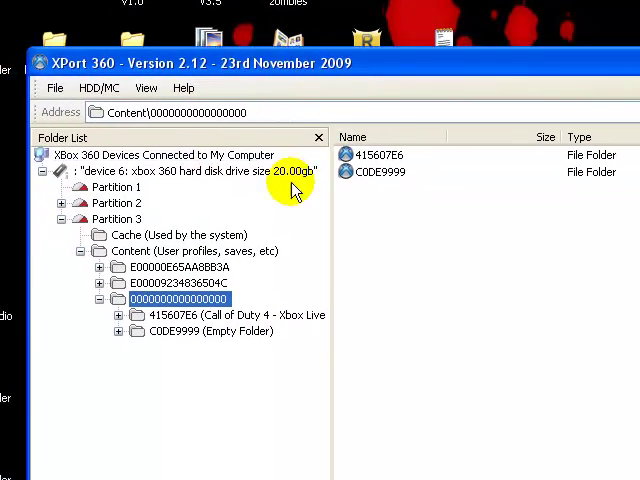
click(56, 88)
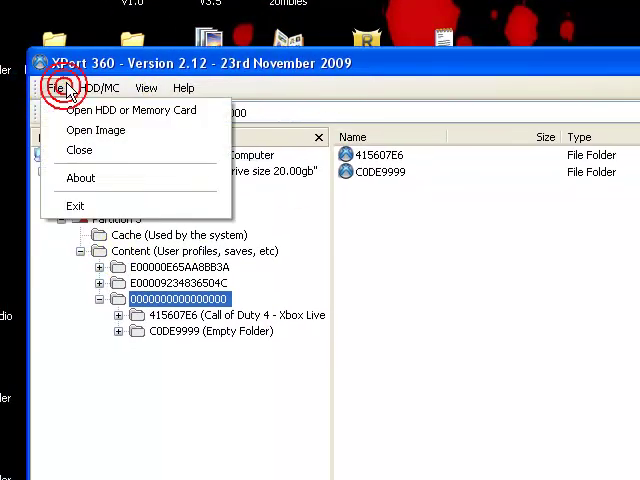
click(132, 110)
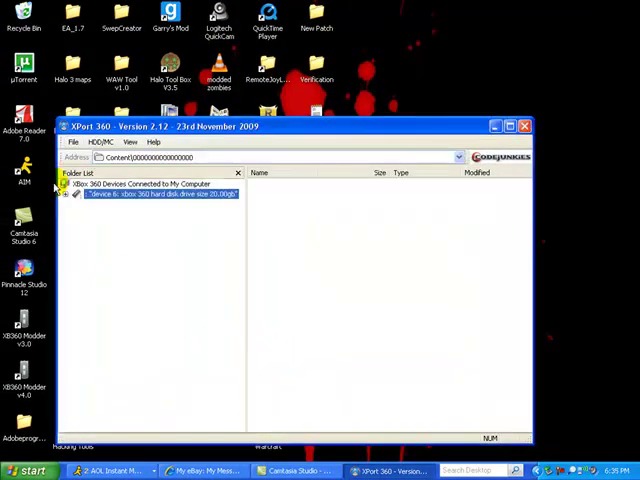
Re-check the Content folder, exit XPort 360 and confirm the USB device's safe removal.
click(108, 244)
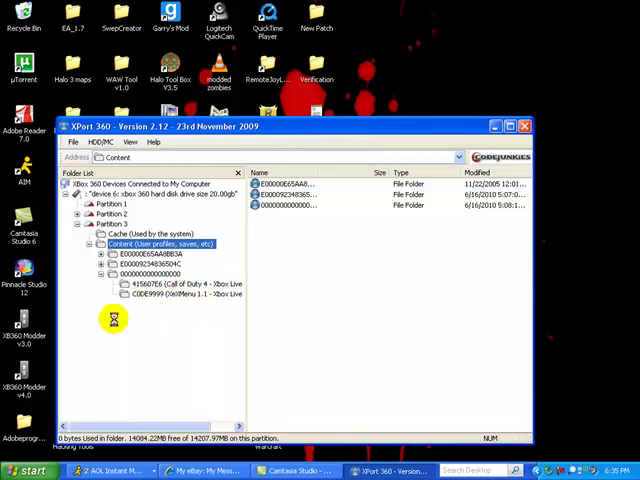
click(524, 128)
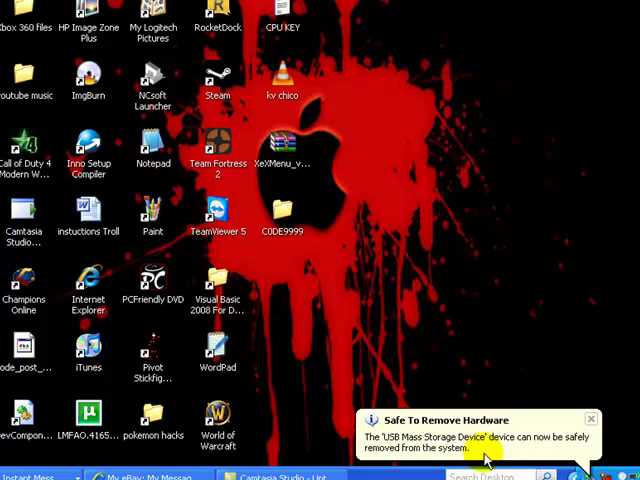
click(590, 418)
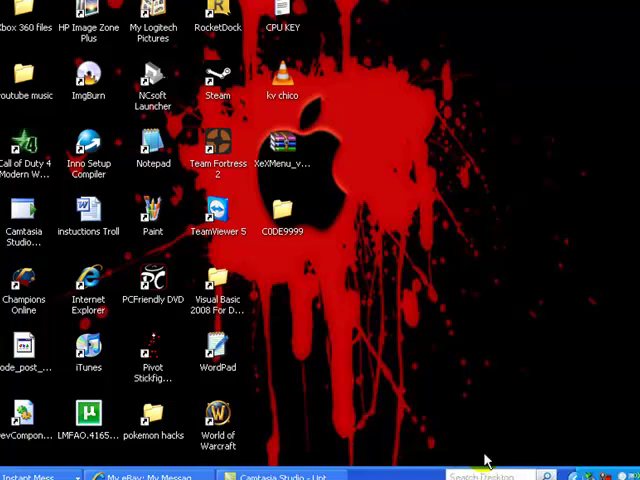